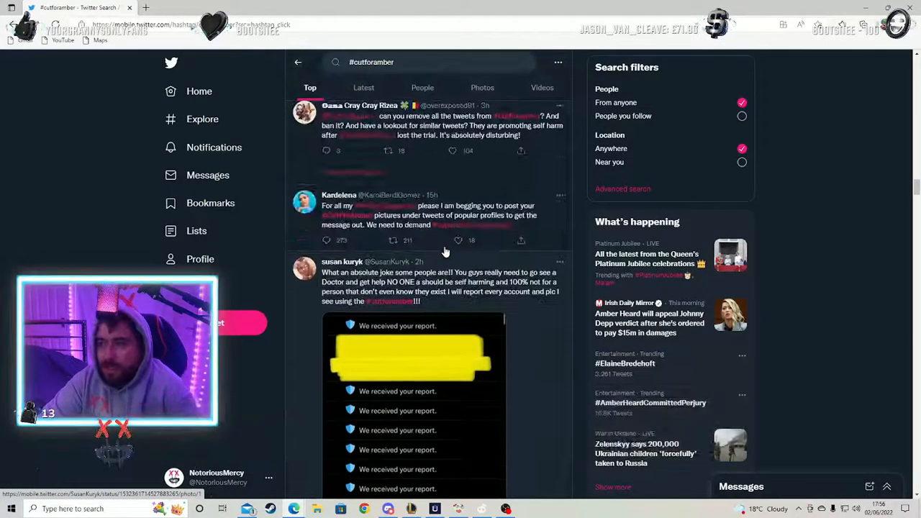
scroll(up, 3)
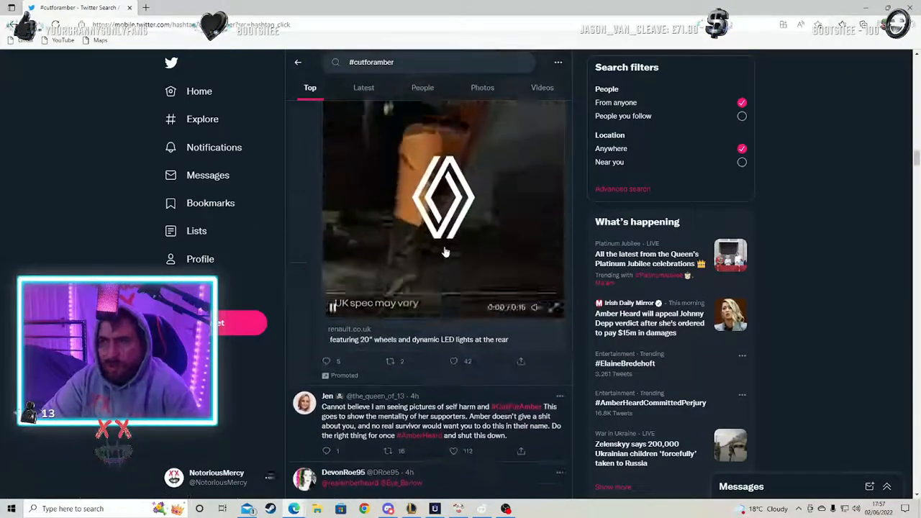
scroll(down, 3)
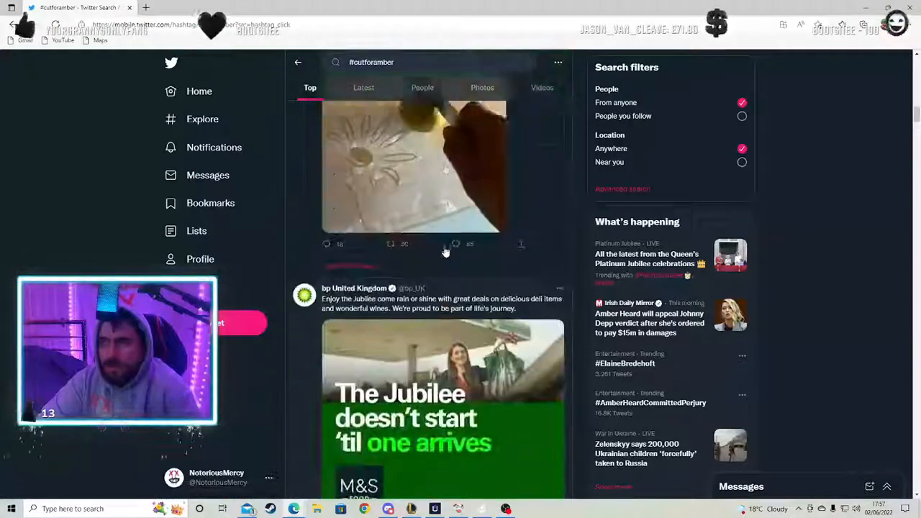
scroll(down, 3)
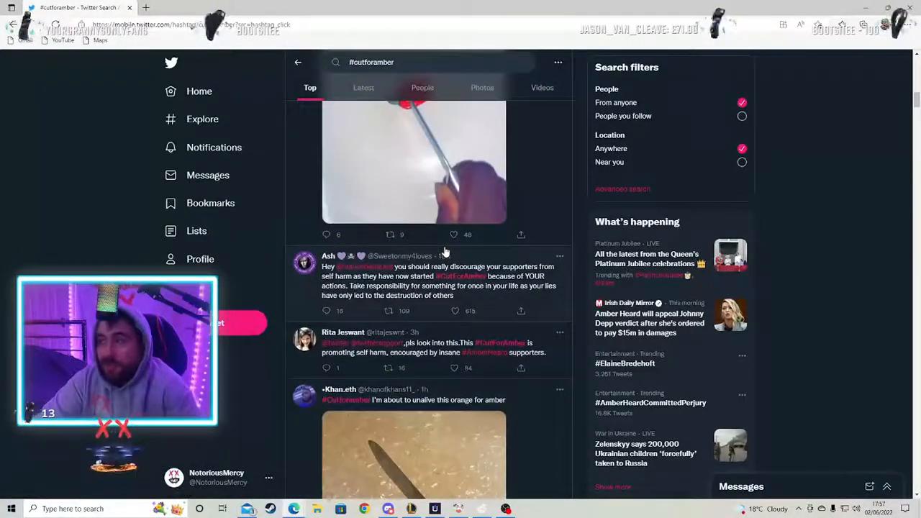
scroll(down, 3)
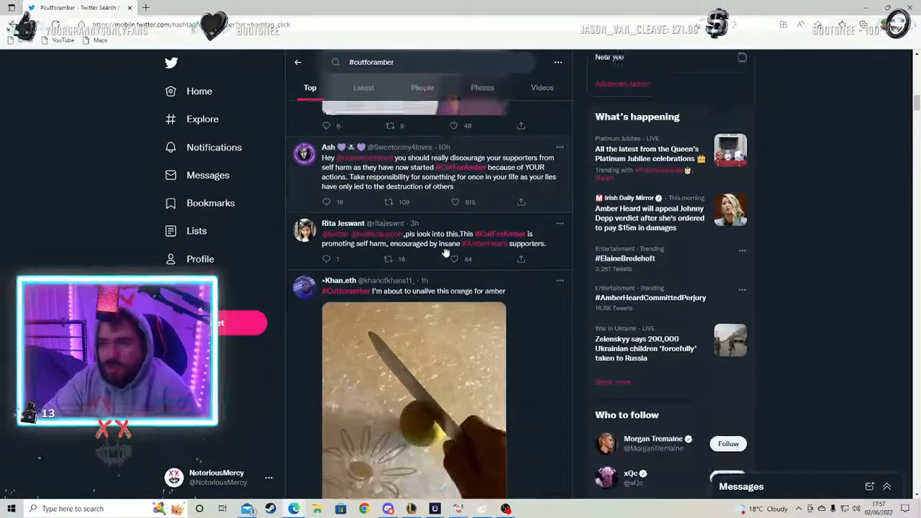
scroll(down, 3)
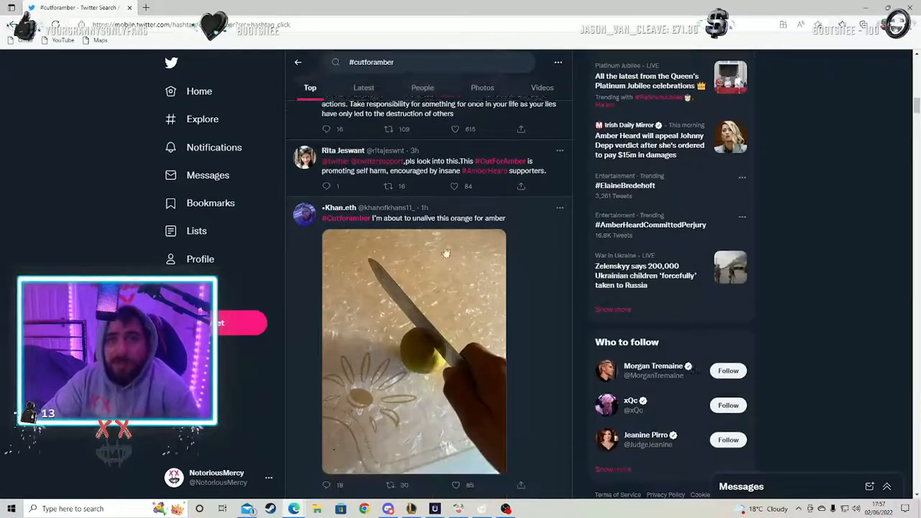
scroll(down, 3)
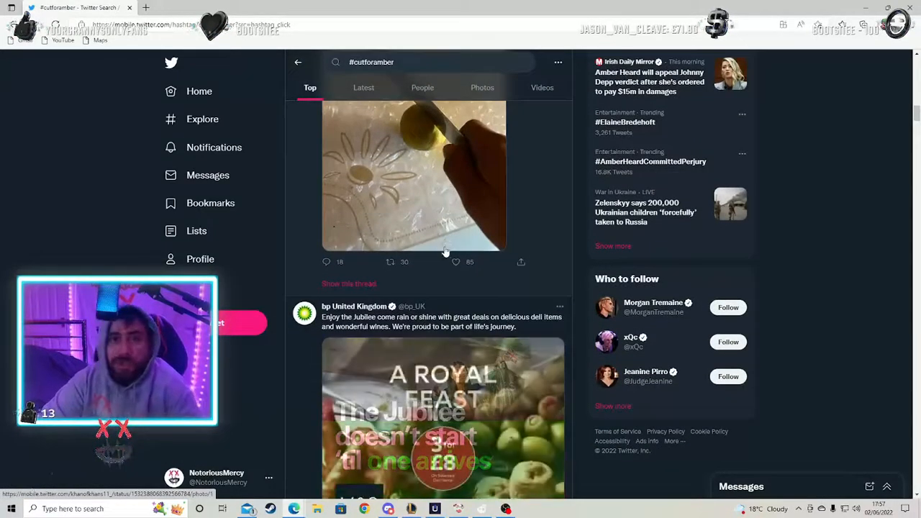
scroll(down, 3)
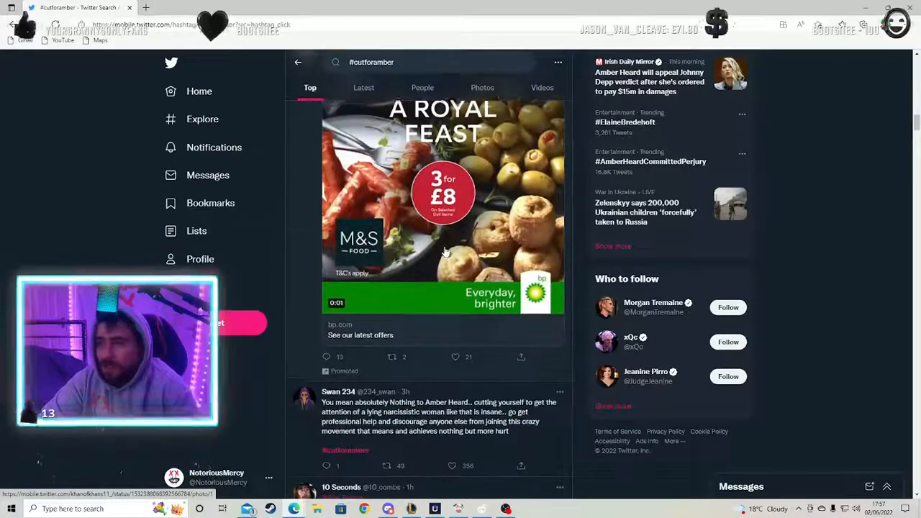
scroll(down, 3)
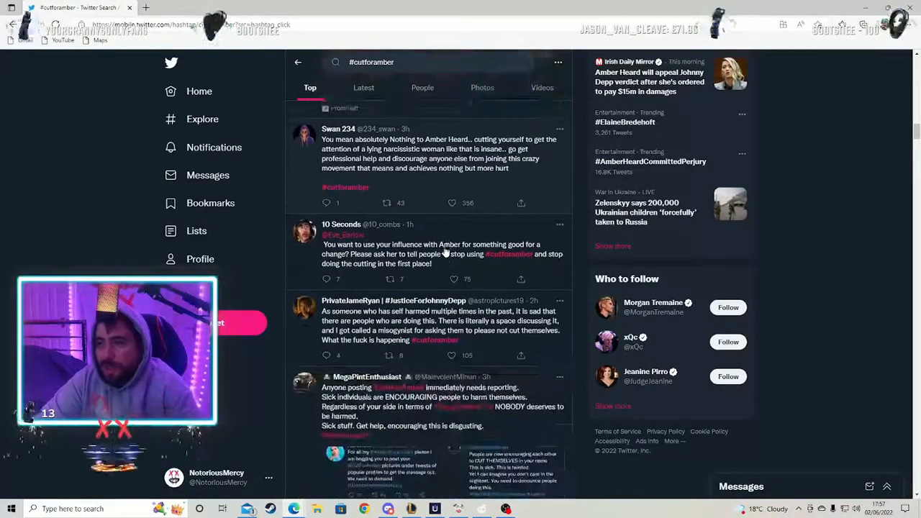